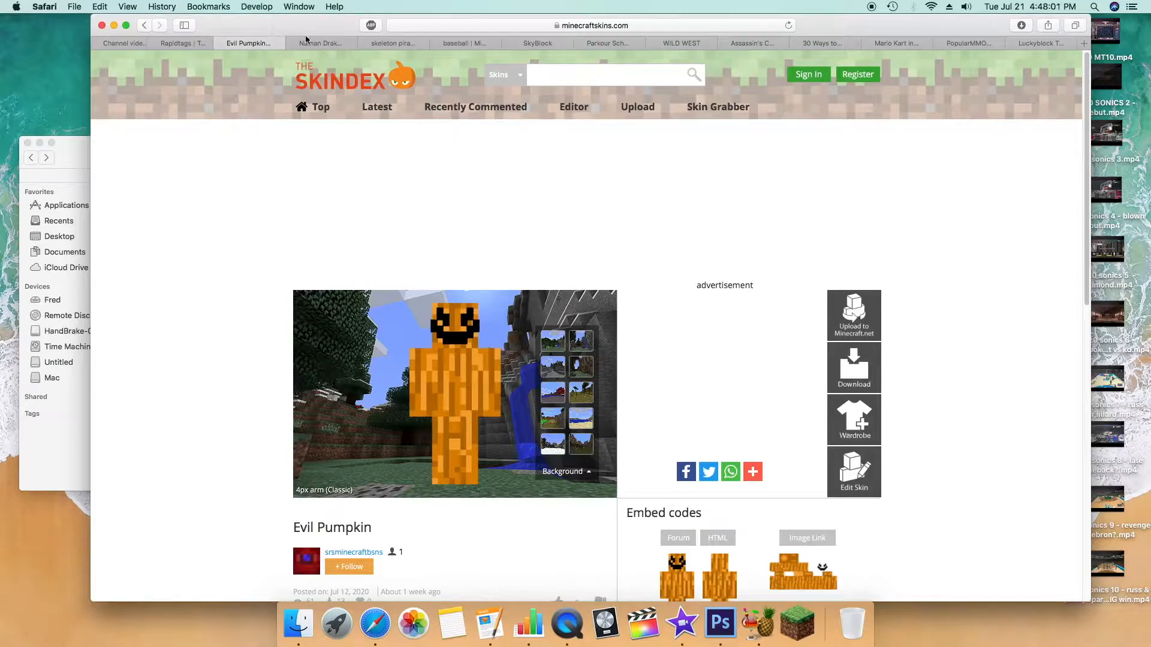
# - Compare the skin tabs, save the Evil Pumpkin PNG to the Desktop, and launch Minecraft Launcher
pyautogui.click(320, 43)
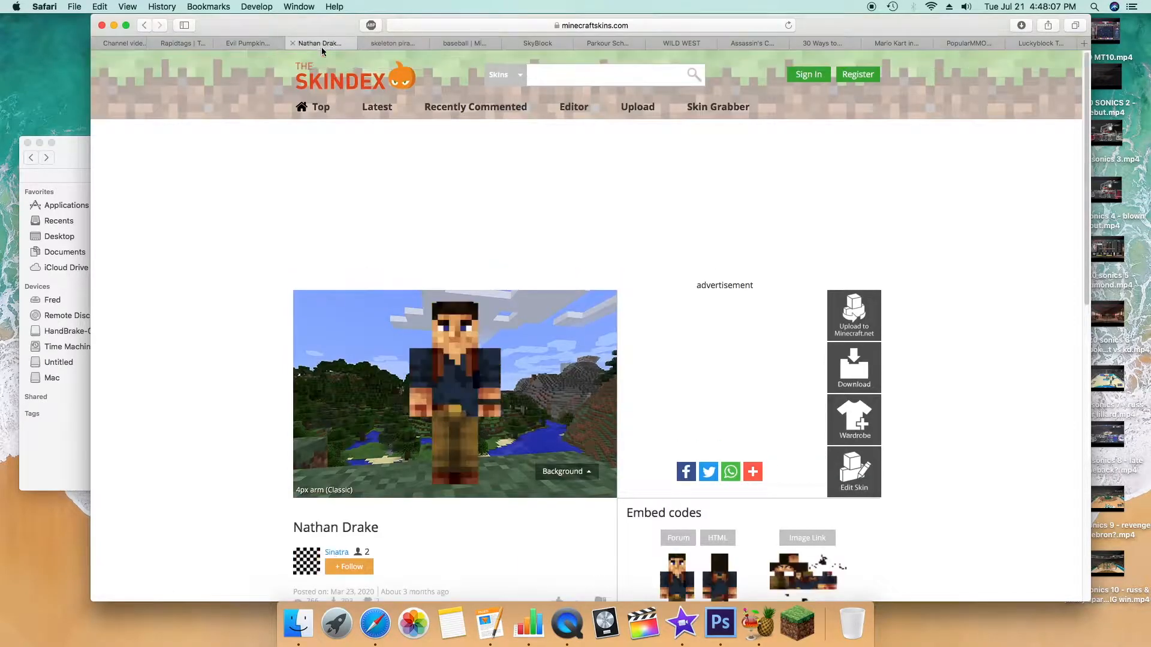
pyautogui.click(248, 42)
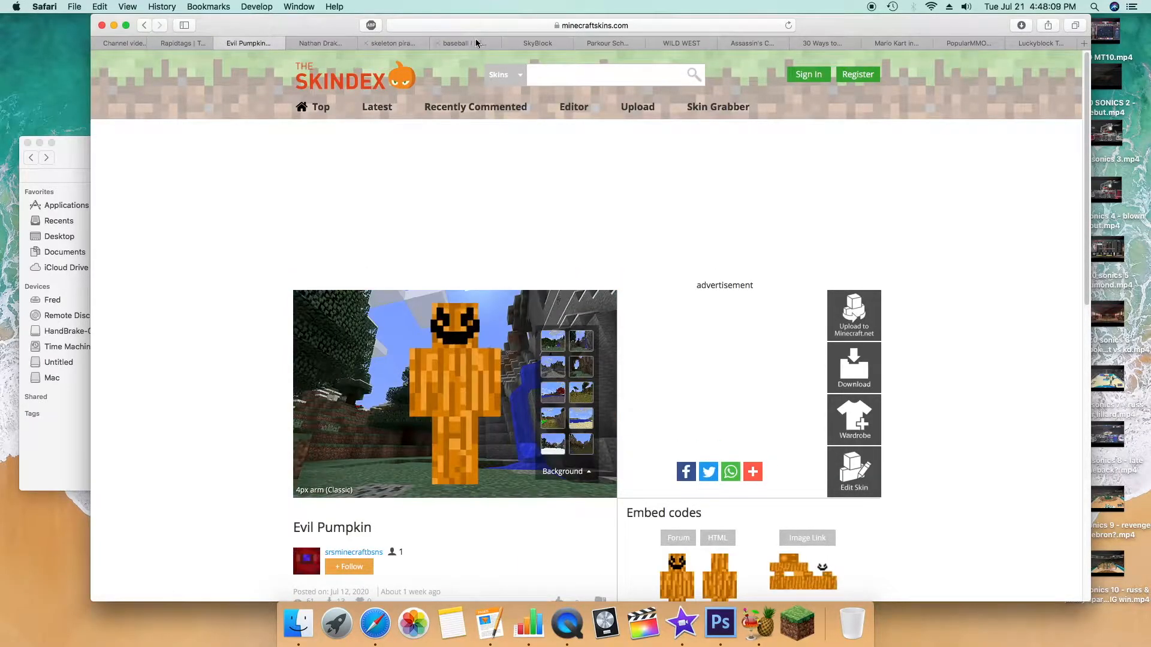
pyautogui.click(464, 42)
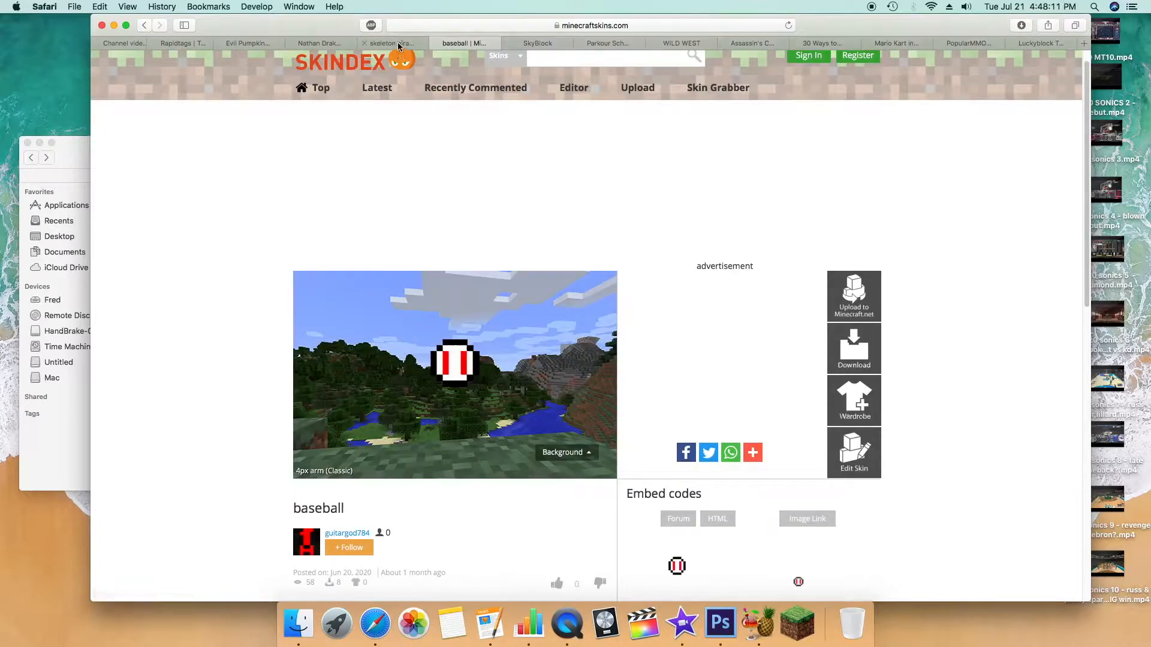
pyautogui.click(320, 43)
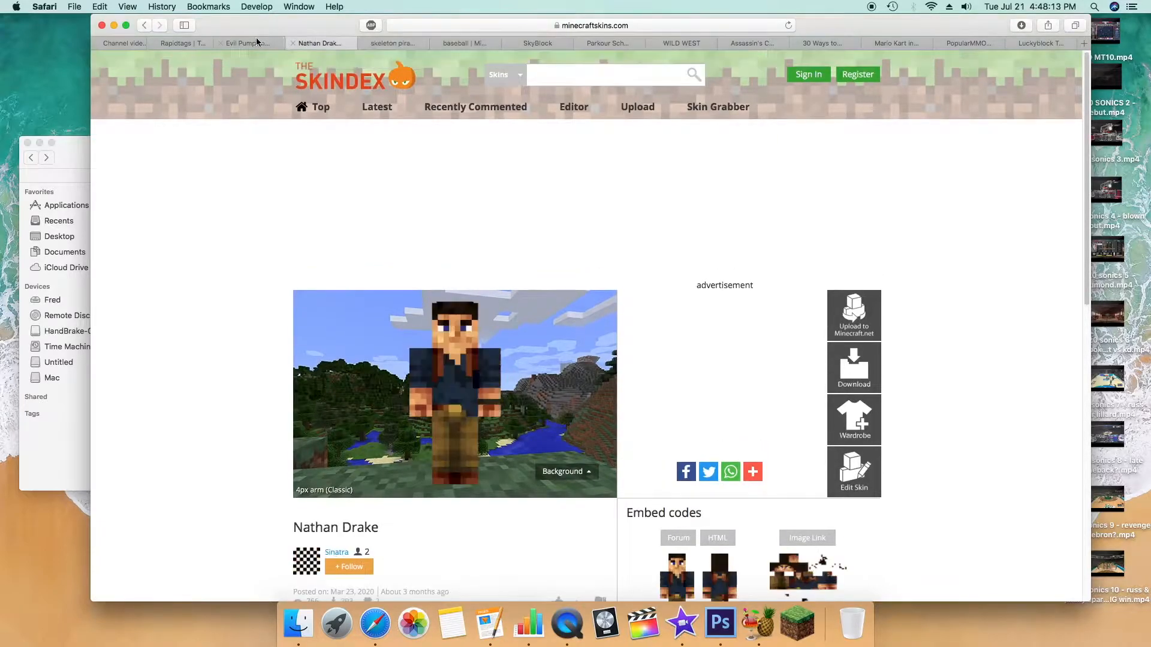
pyautogui.click(247, 43)
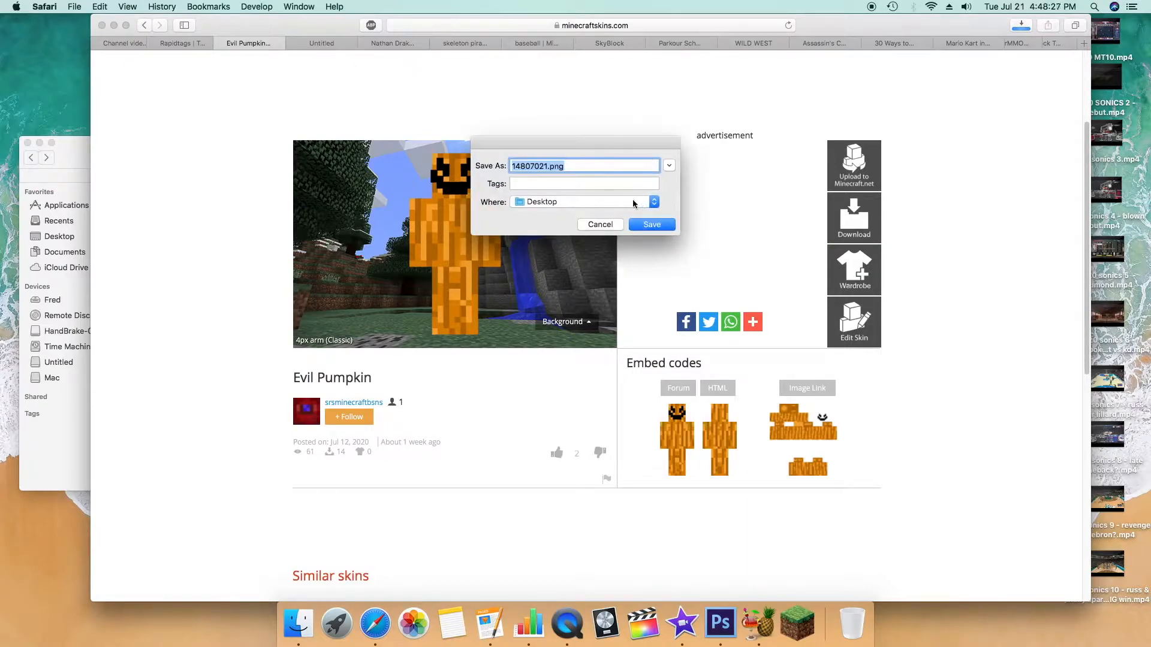
pyautogui.click(652, 224)
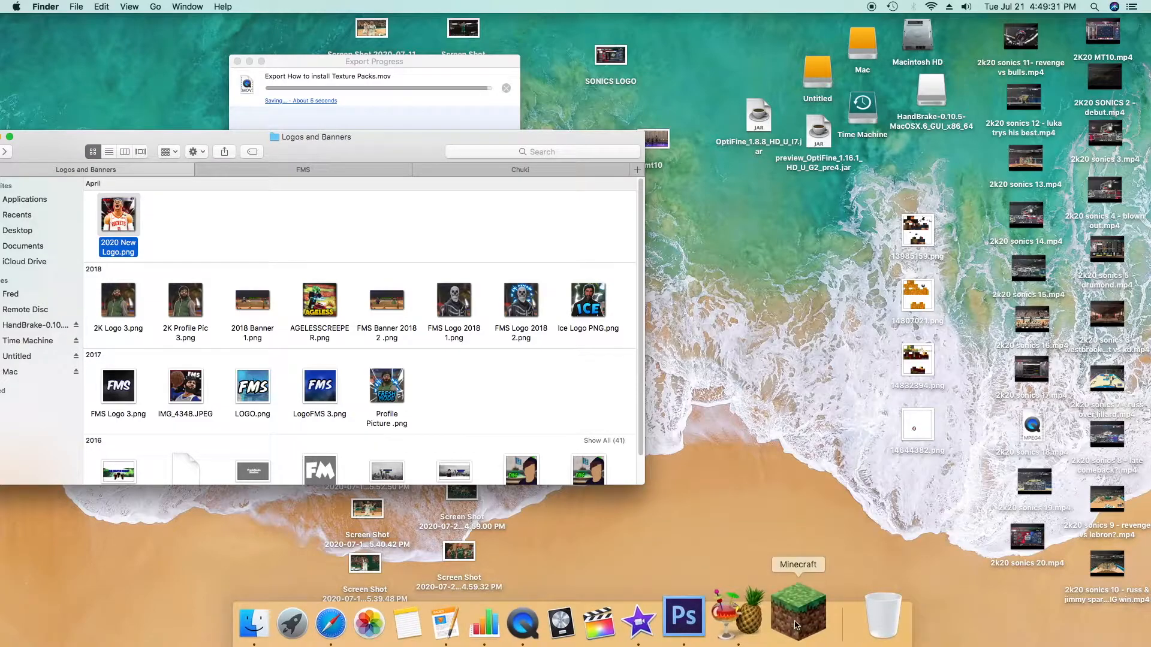
pyautogui.click(798, 612)
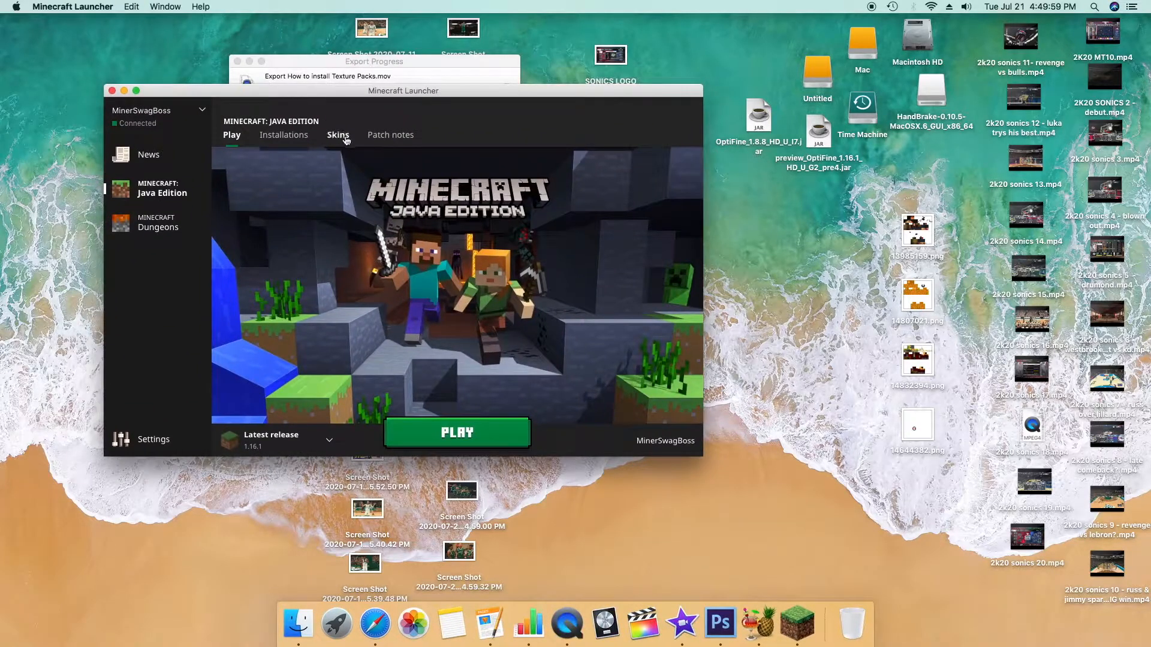
# - Import 14832394.png from the Desktop into the skin library as 'Pirate Skeleton'
pyautogui.click(337, 134)
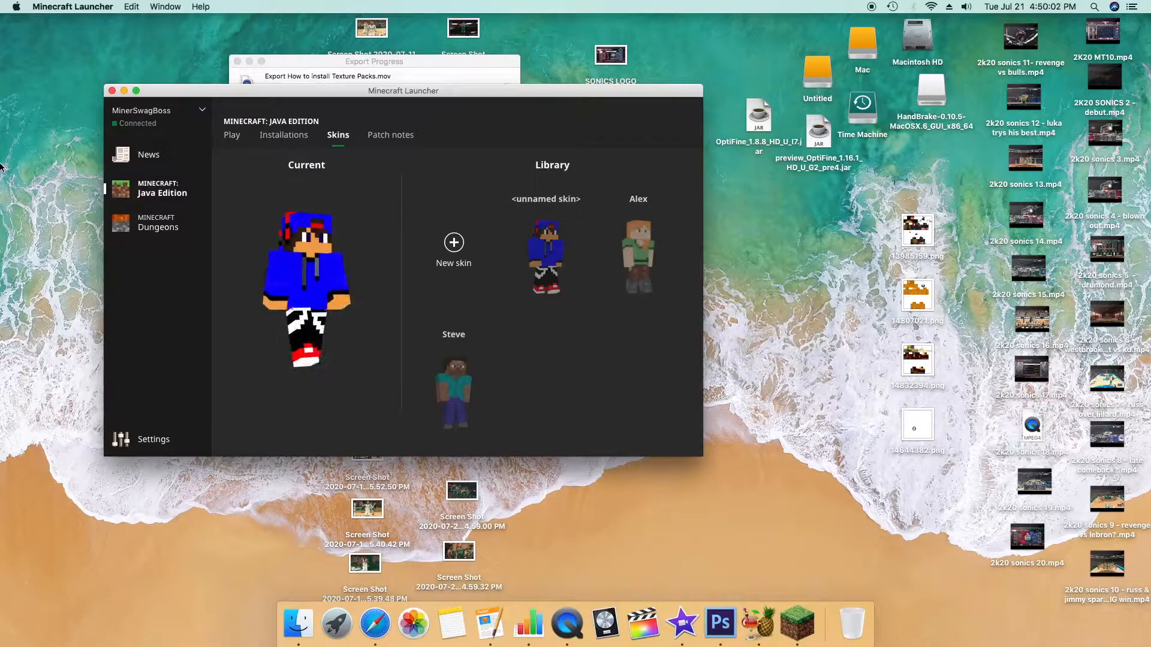
pyautogui.click(454, 242)
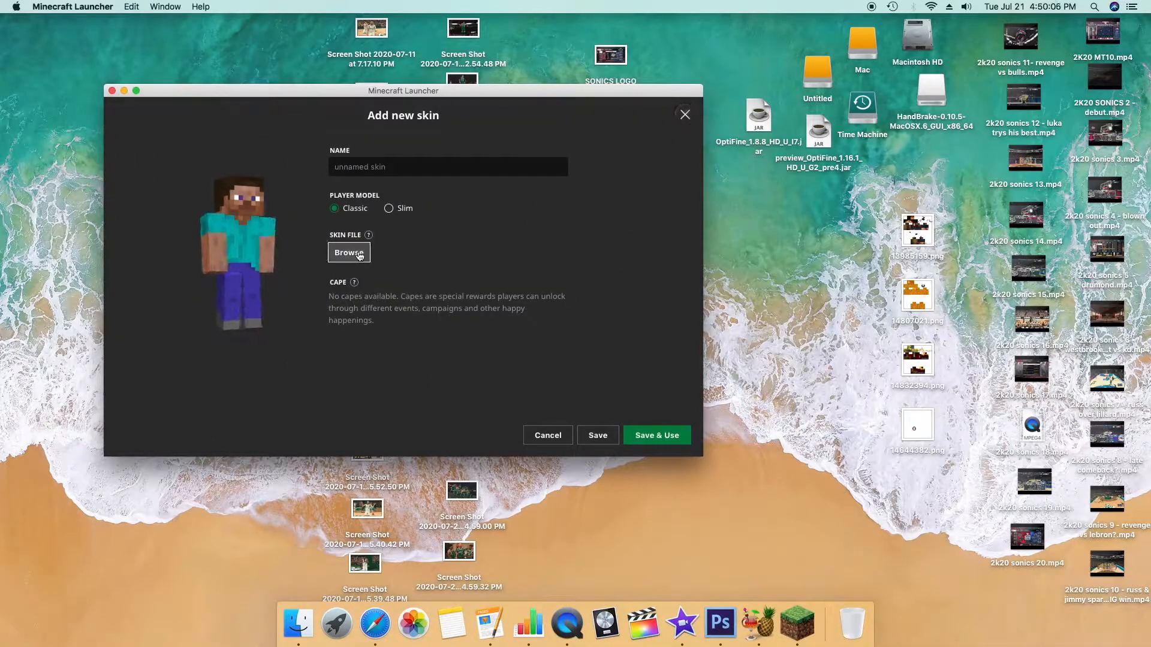
pyautogui.moveTo(318, 264)
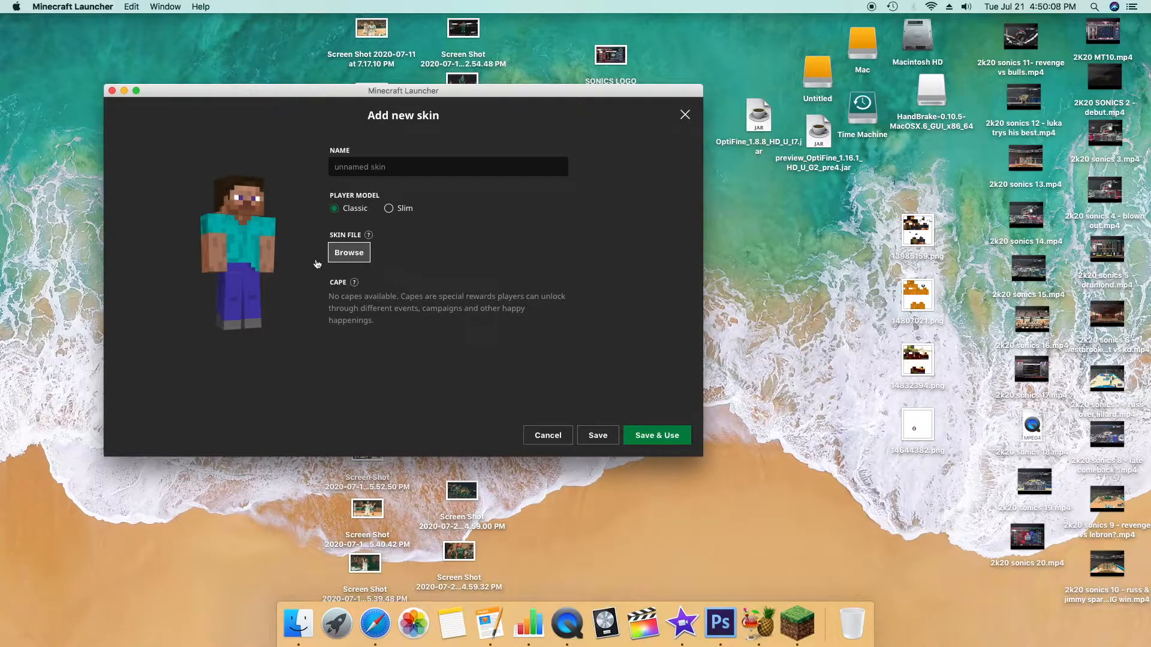
pyautogui.click(348, 252)
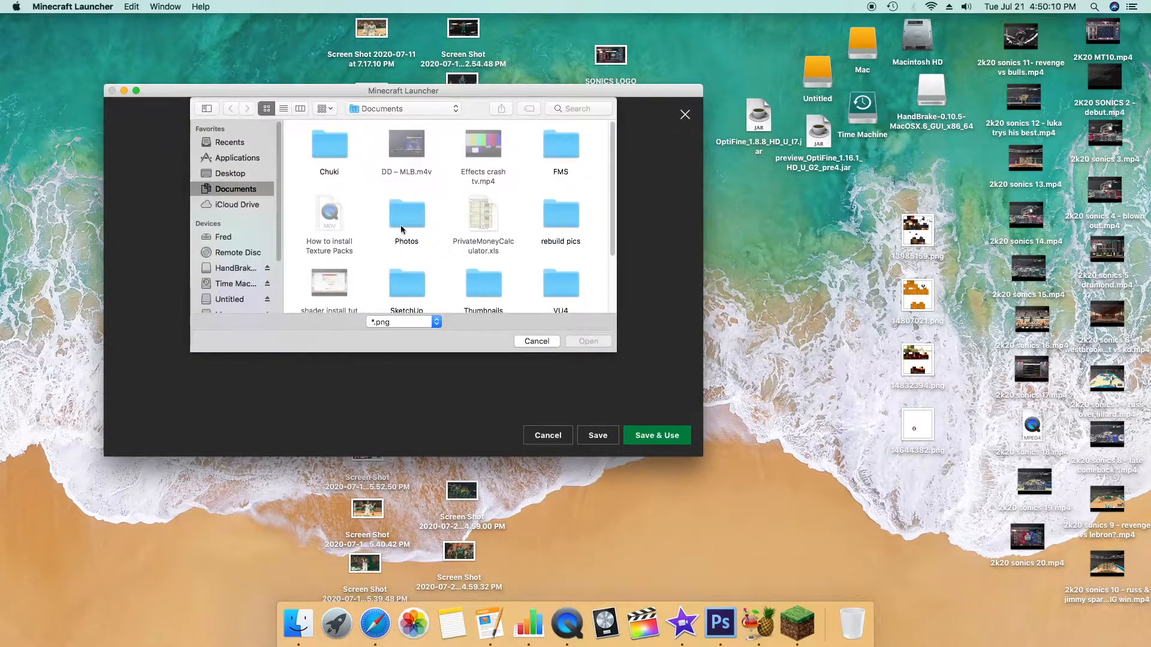
pyautogui.click(230, 173)
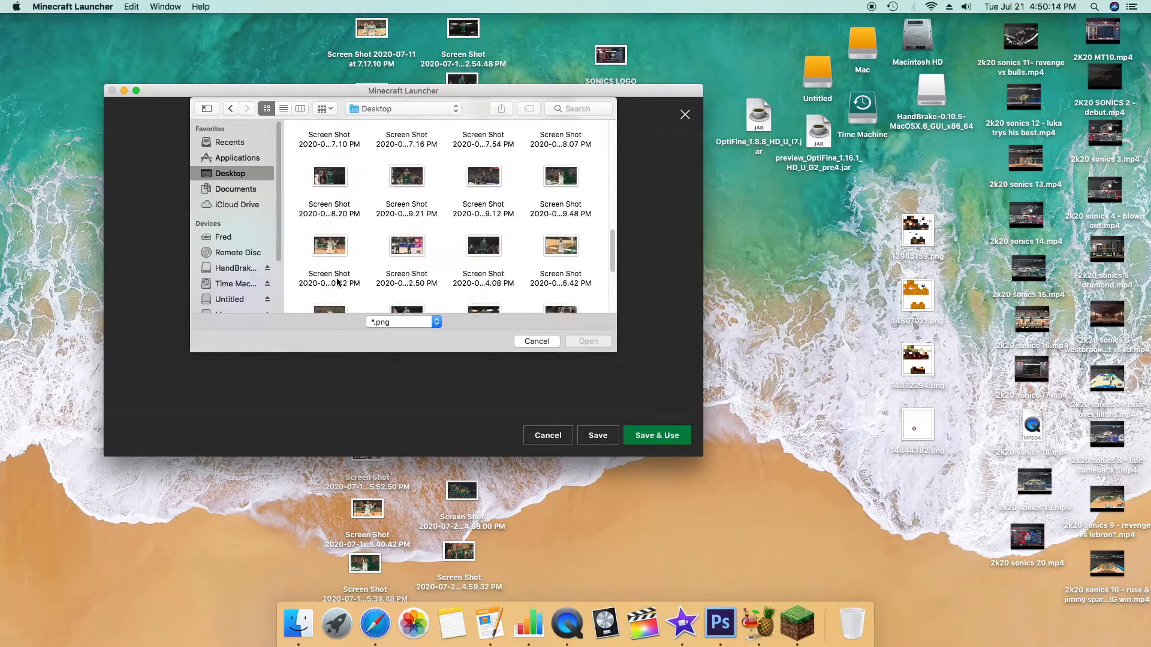
pyautogui.scroll(-3)
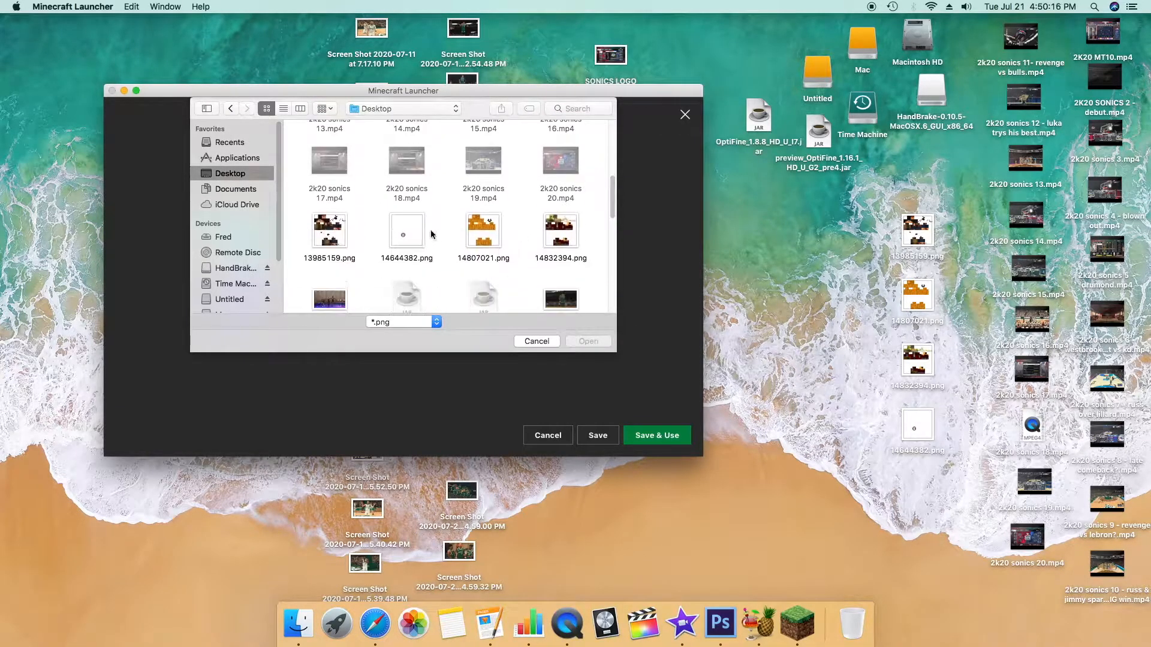
pyautogui.click(560, 229)
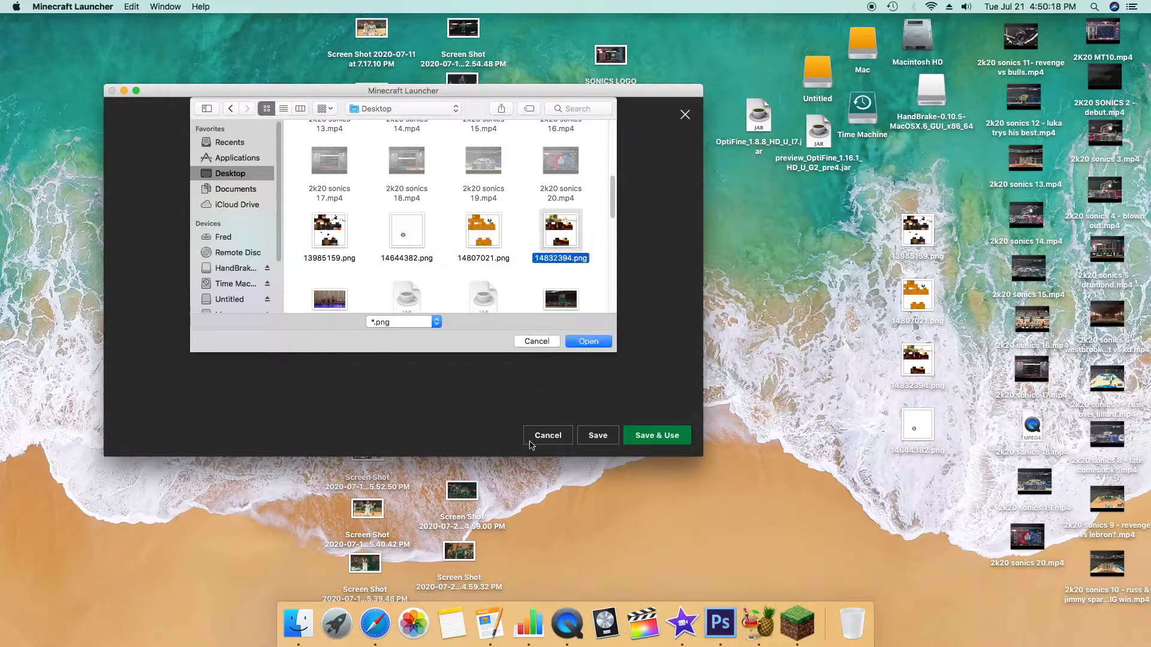
pyautogui.click(588, 341)
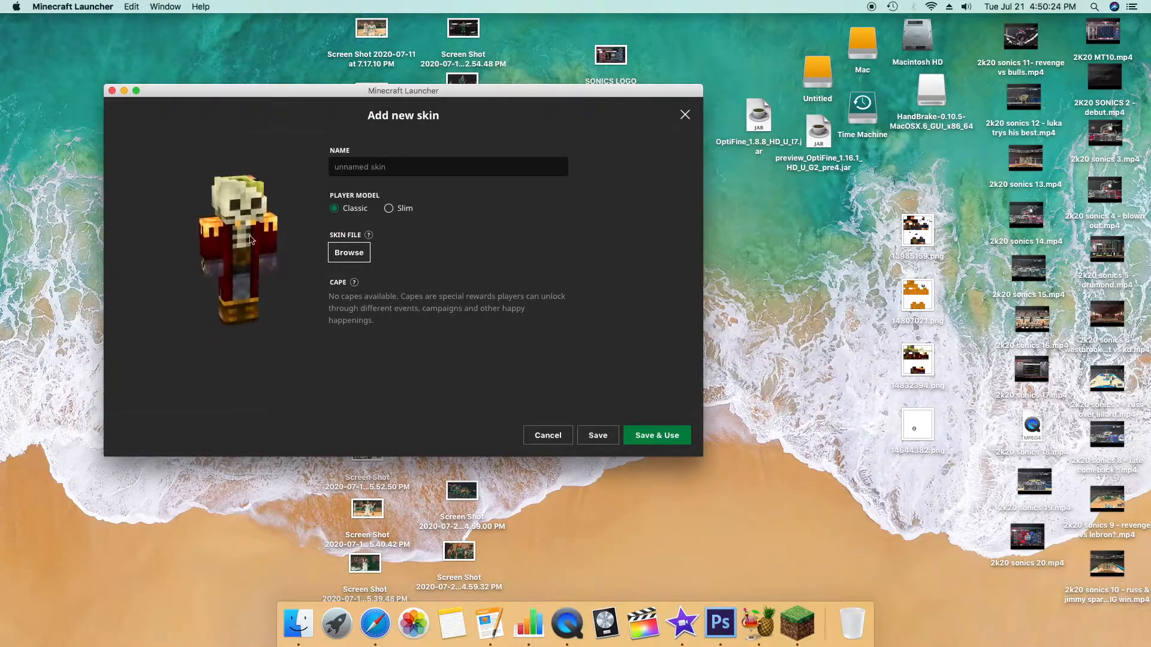
pyautogui.click(656, 435)
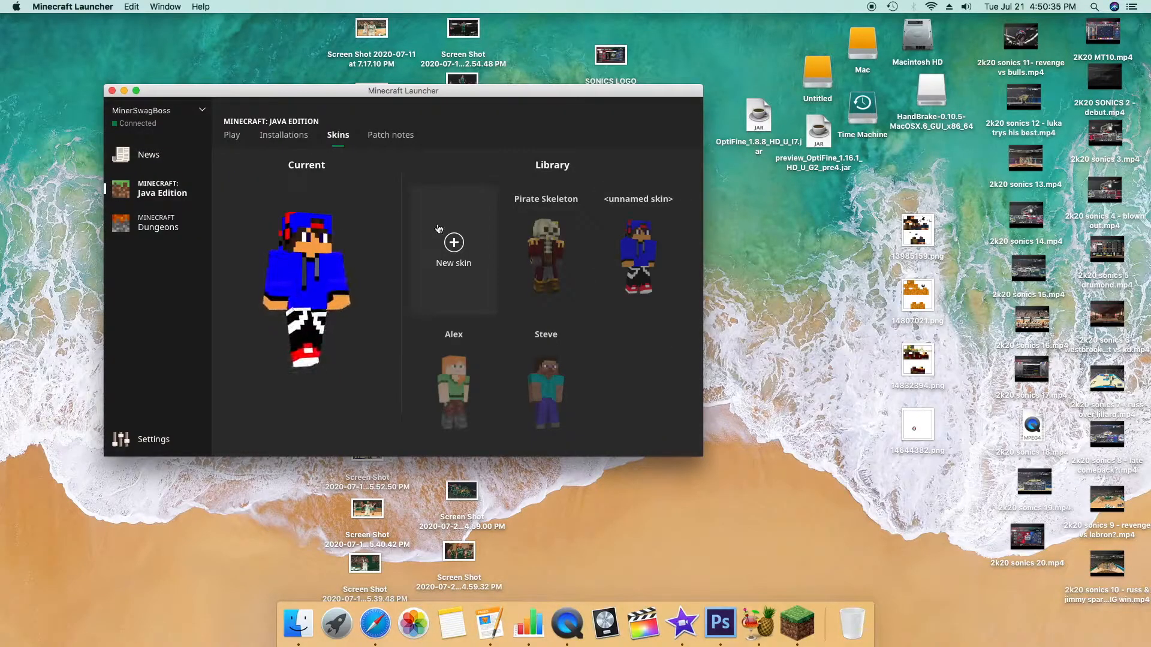
# - Add the pumpkin skin file 14807021.png as a new skin
pyautogui.click(453, 243)
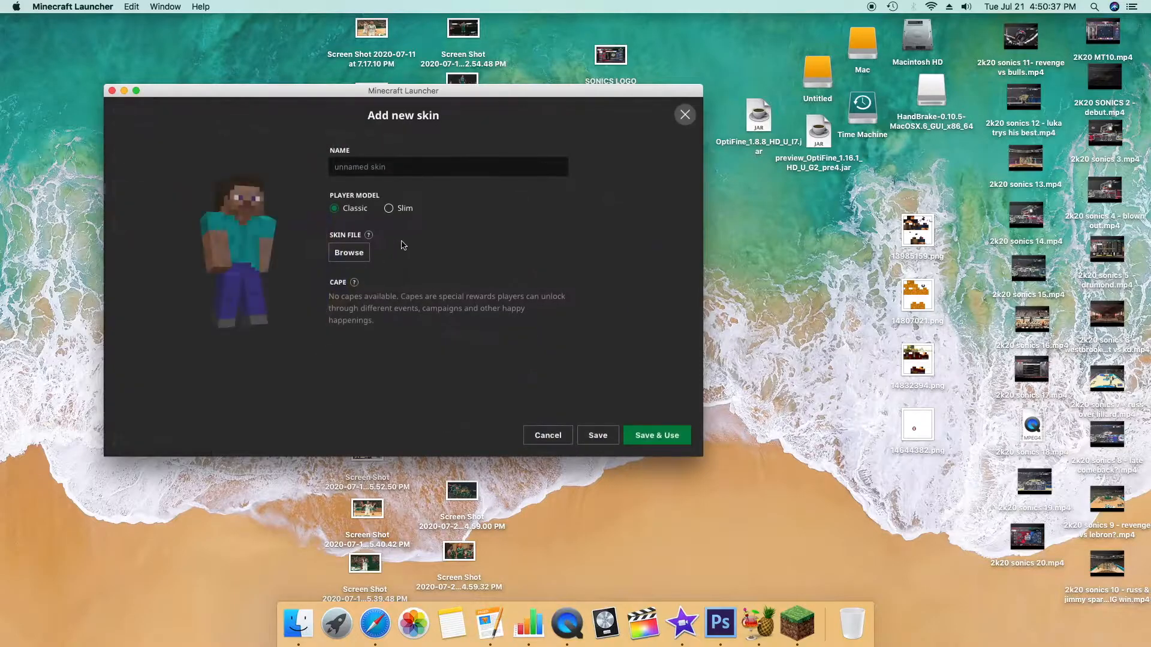
pyautogui.click(348, 252)
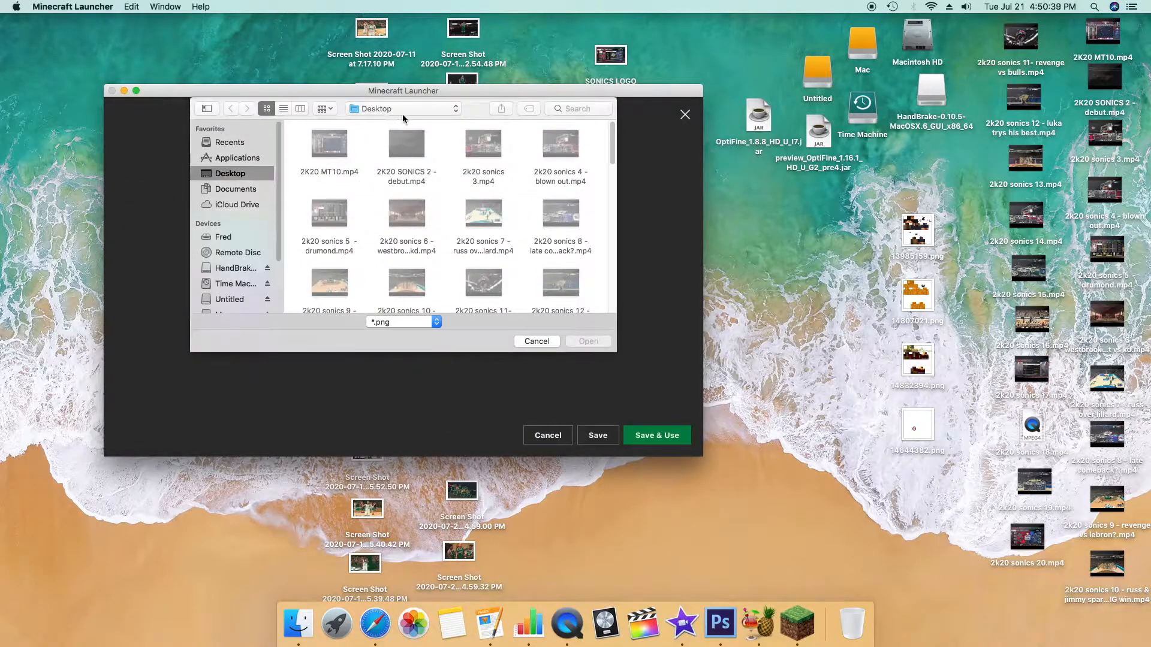
pyautogui.click(483, 220)
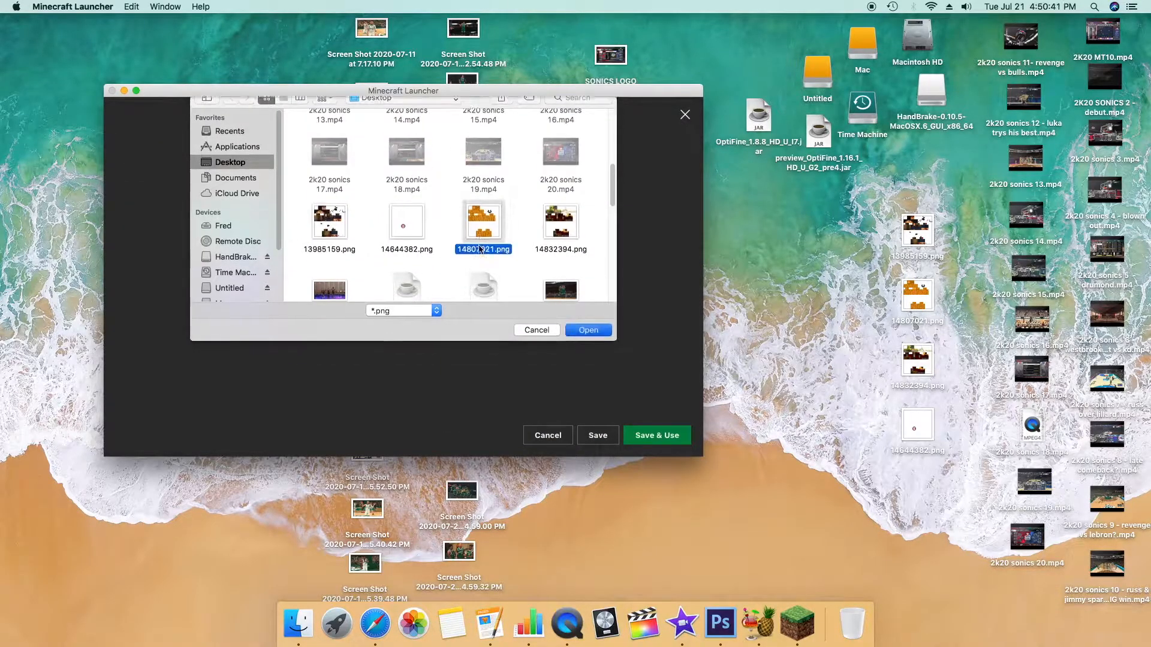
pyautogui.click(588, 330)
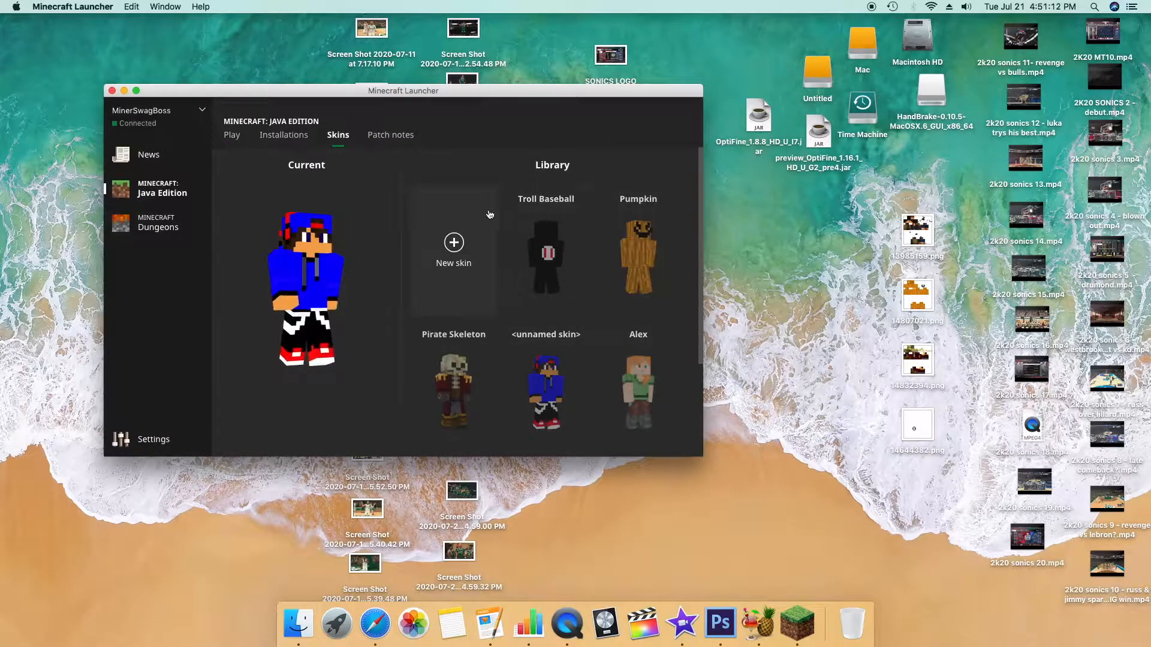
# - Add another downloaded skin file and make Pirate Skeleton the current skin
pyautogui.click(453, 242)
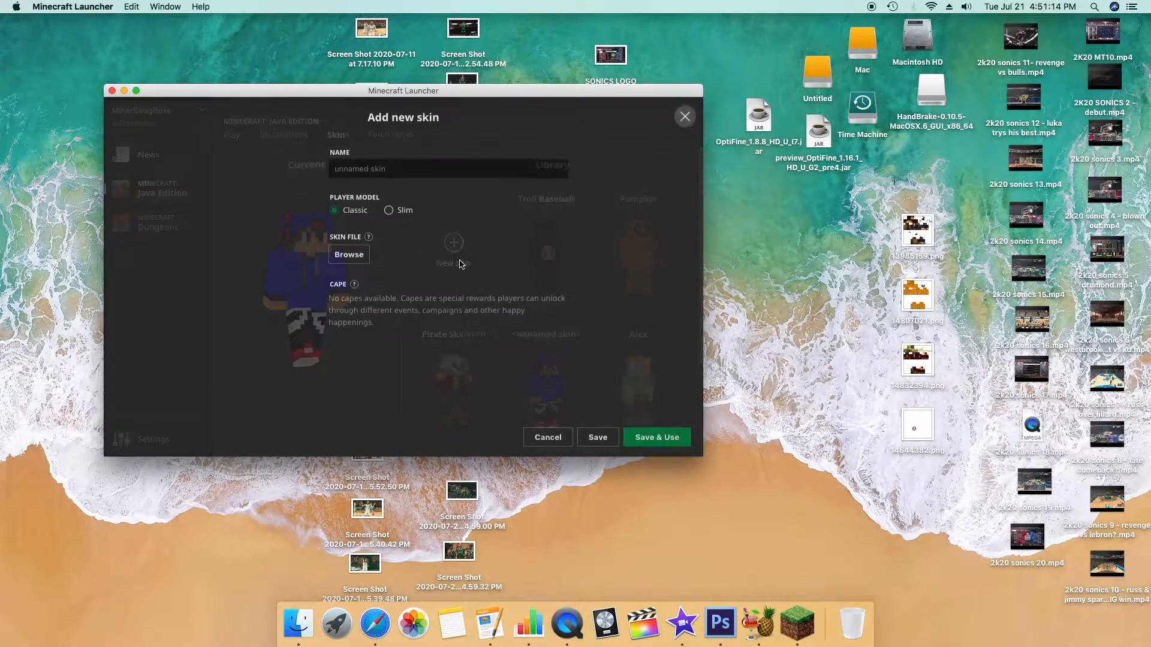
pyautogui.click(349, 254)
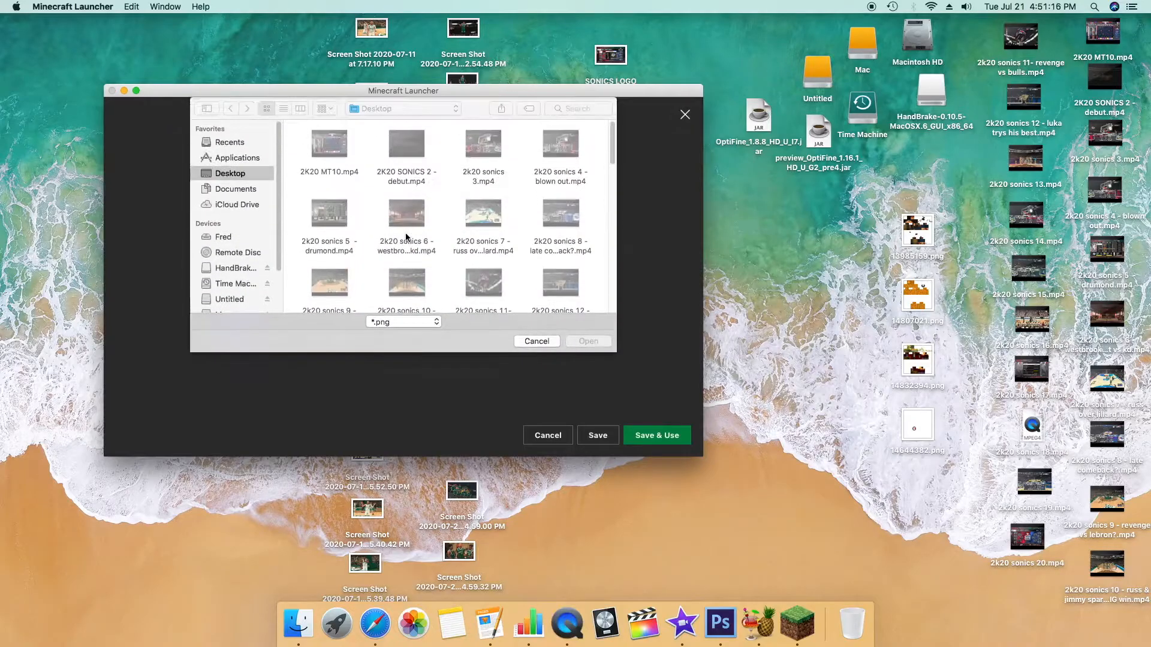
pyautogui.scroll(-3)
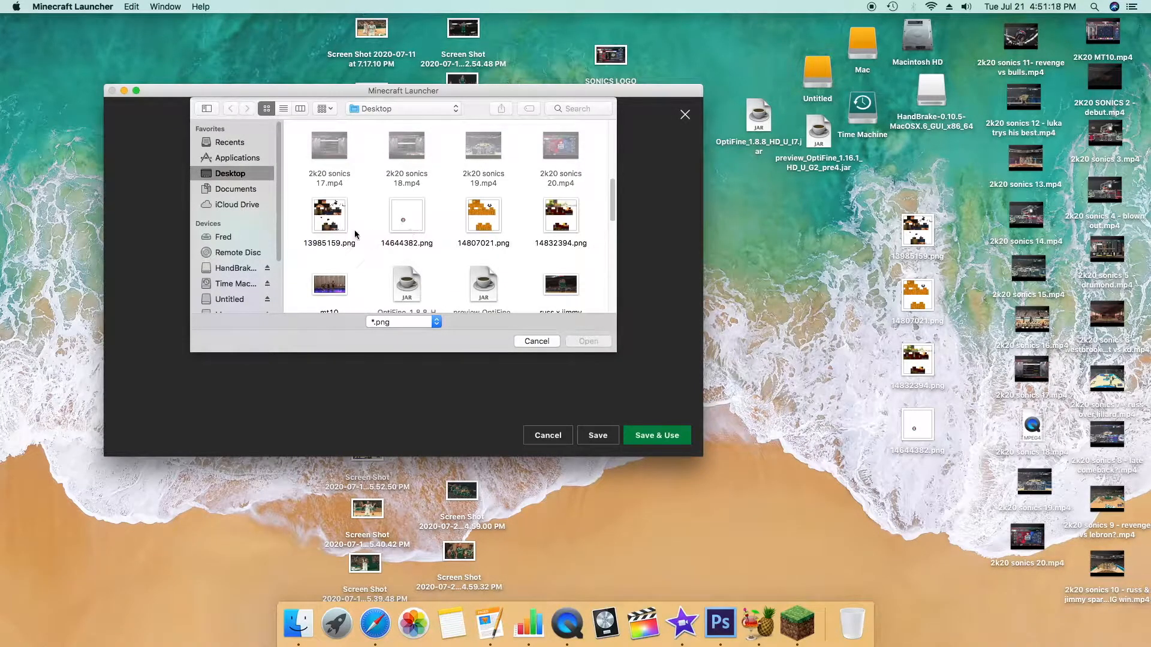
pyautogui.click(536, 341)
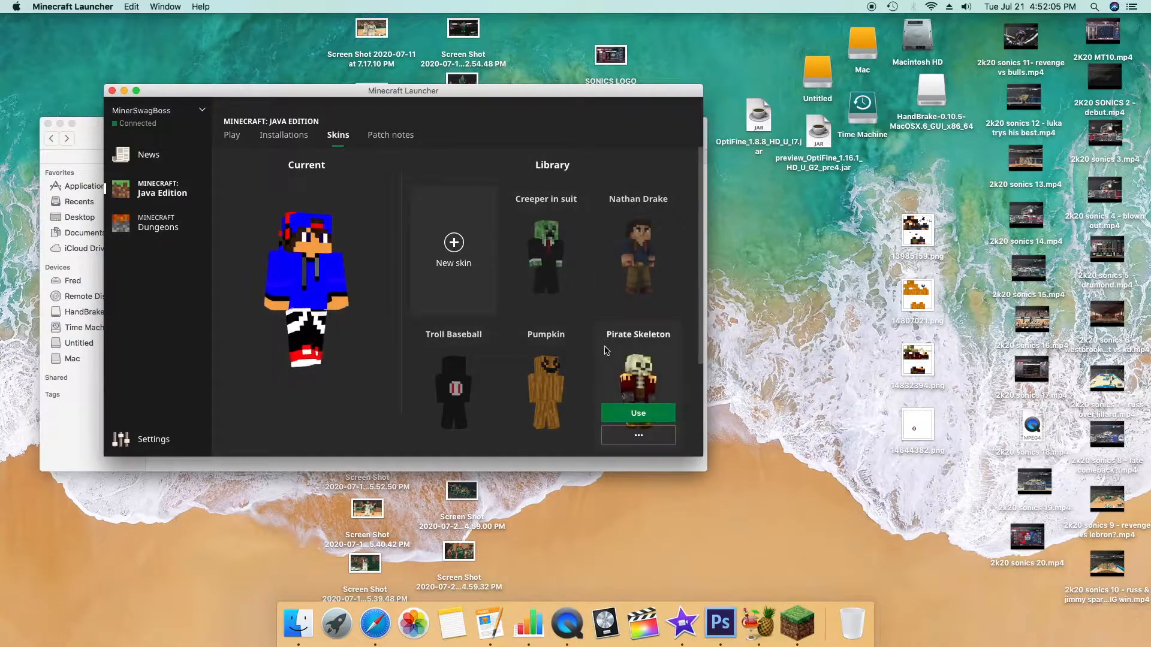
pyautogui.click(638, 413)
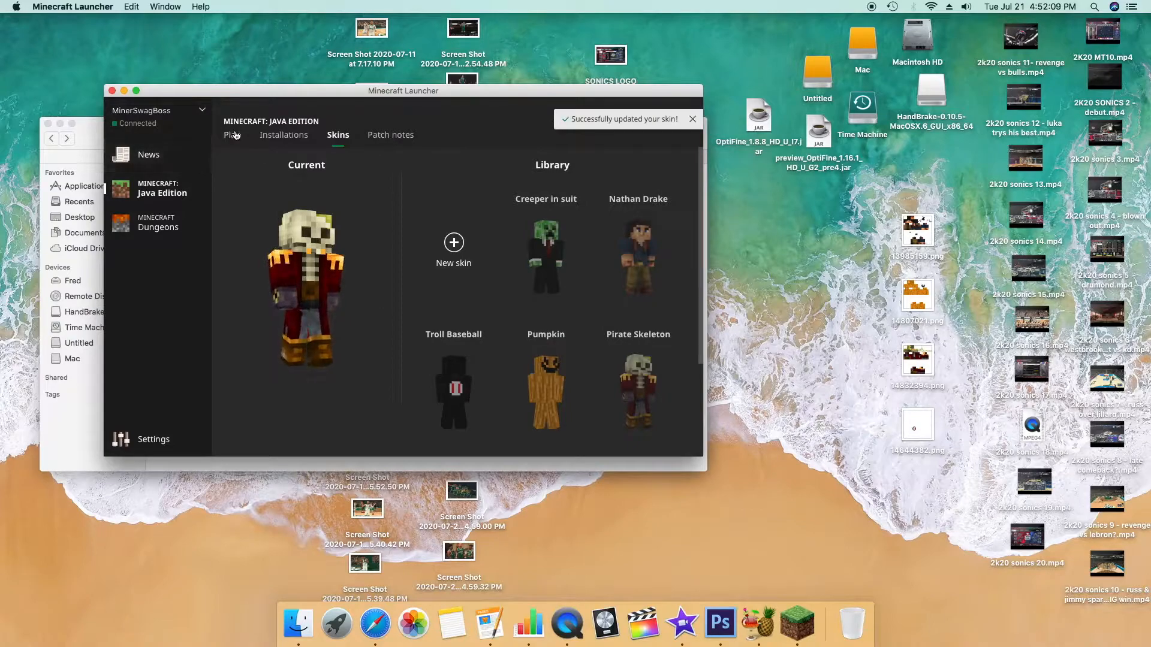
pyautogui.click(232, 135)
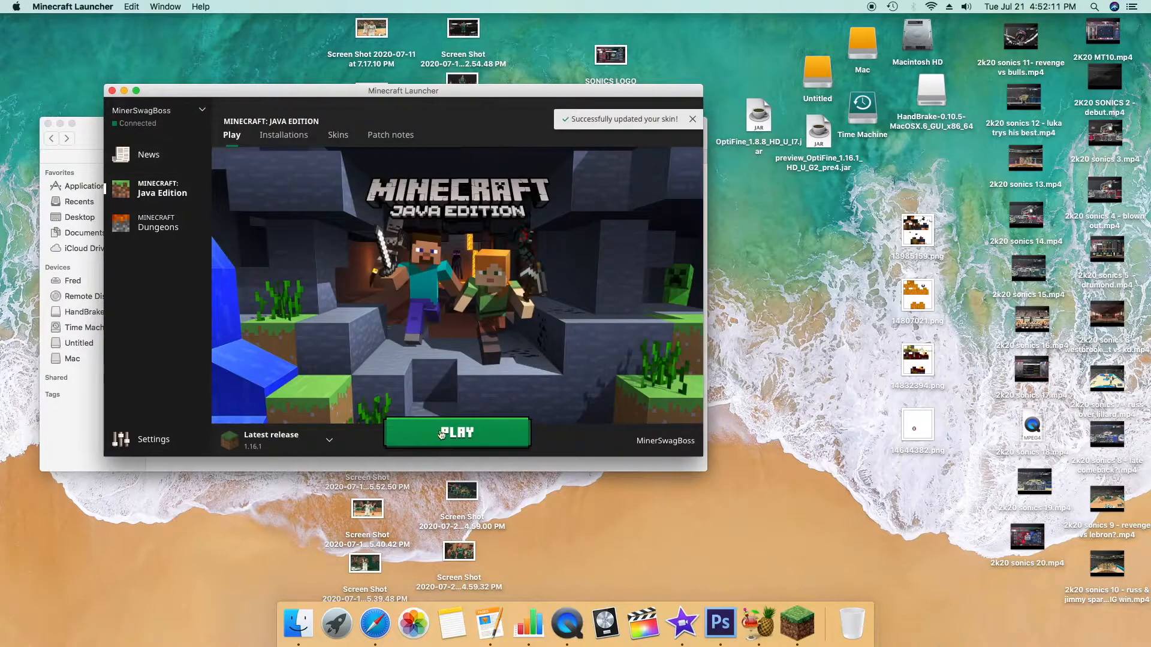
# - Launch Minecraft with PLAY and look around the world in first person
pyautogui.click(456, 433)
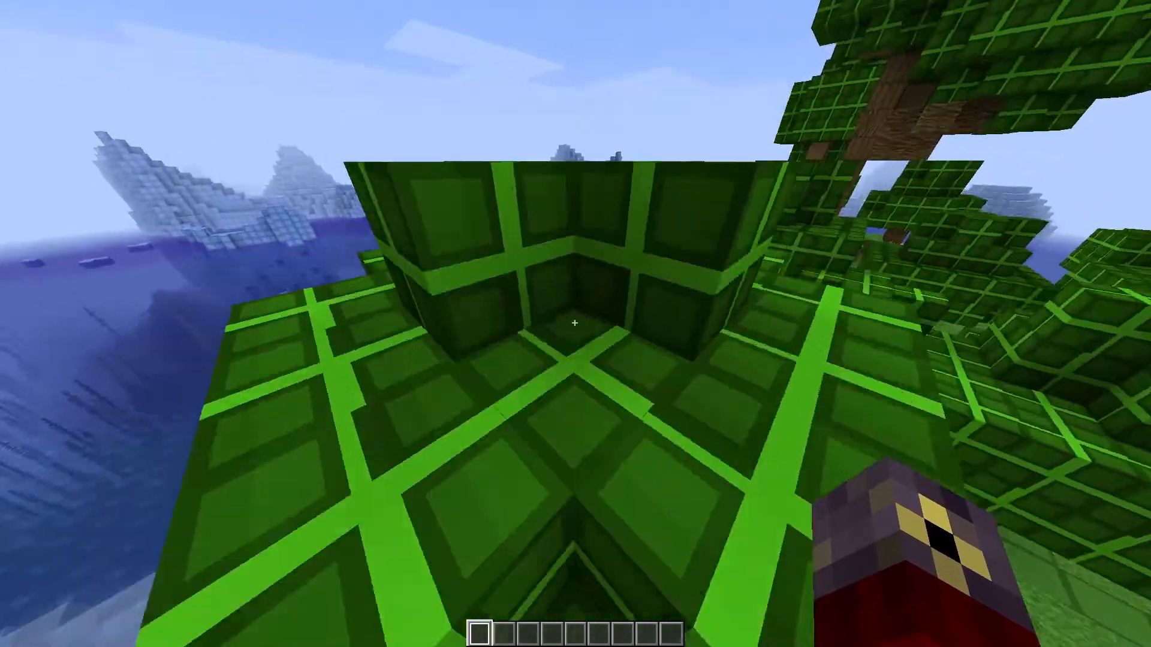
pyautogui.moveTo(575, 324)
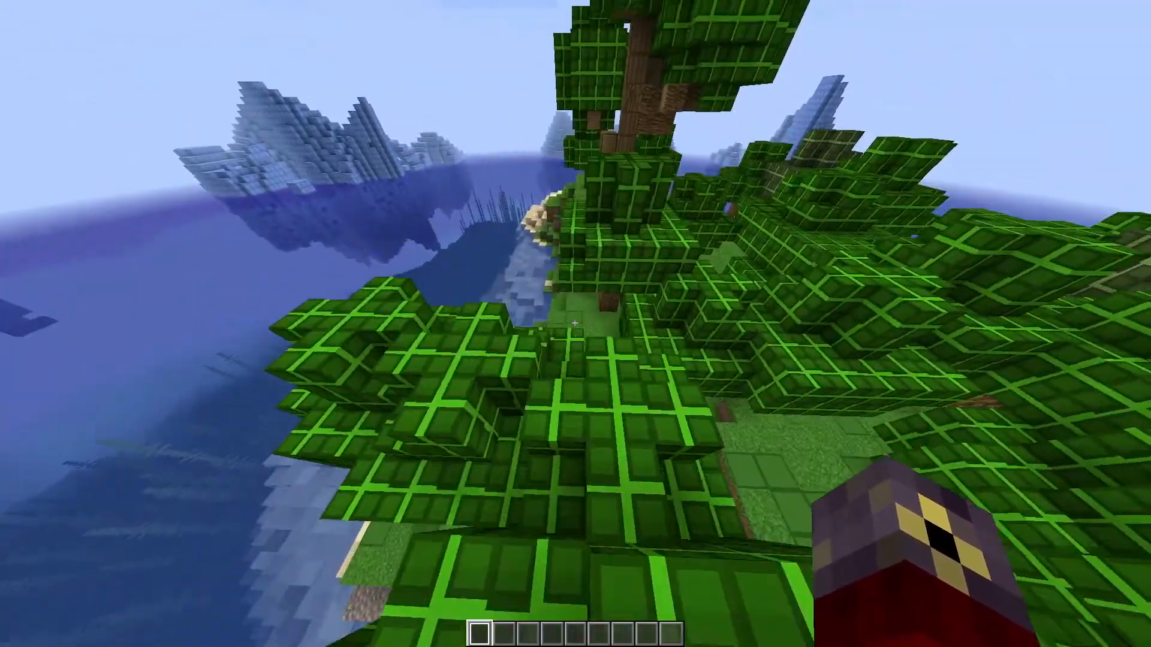
pyautogui.moveTo(575, 322)
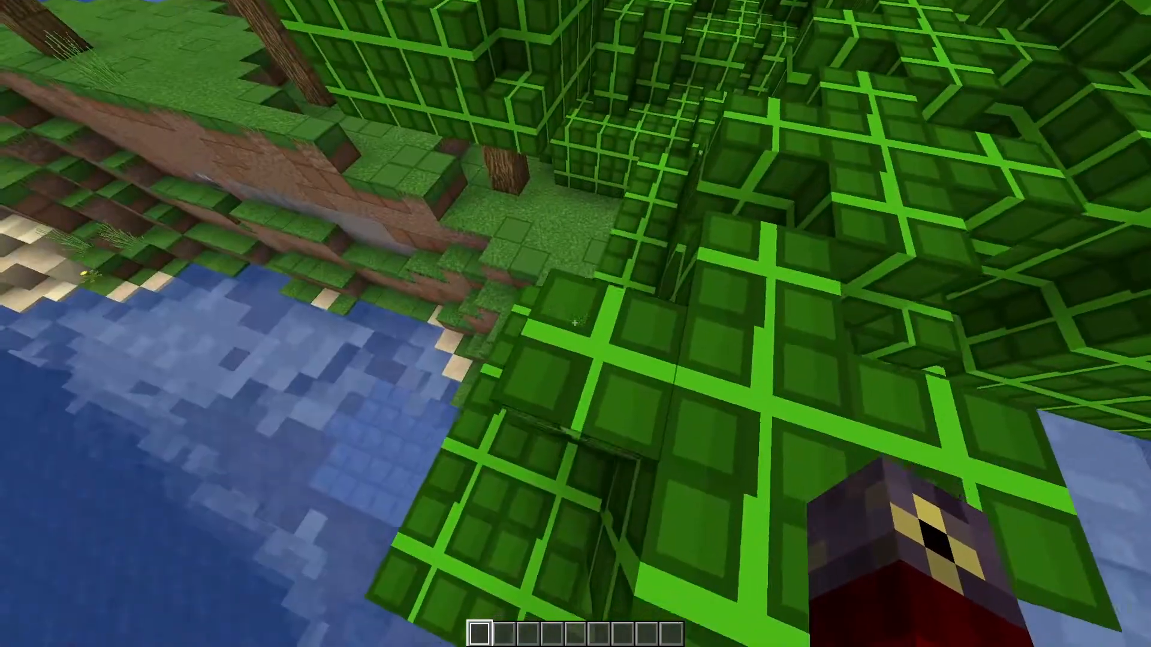
pyautogui.moveTo(575, 324)
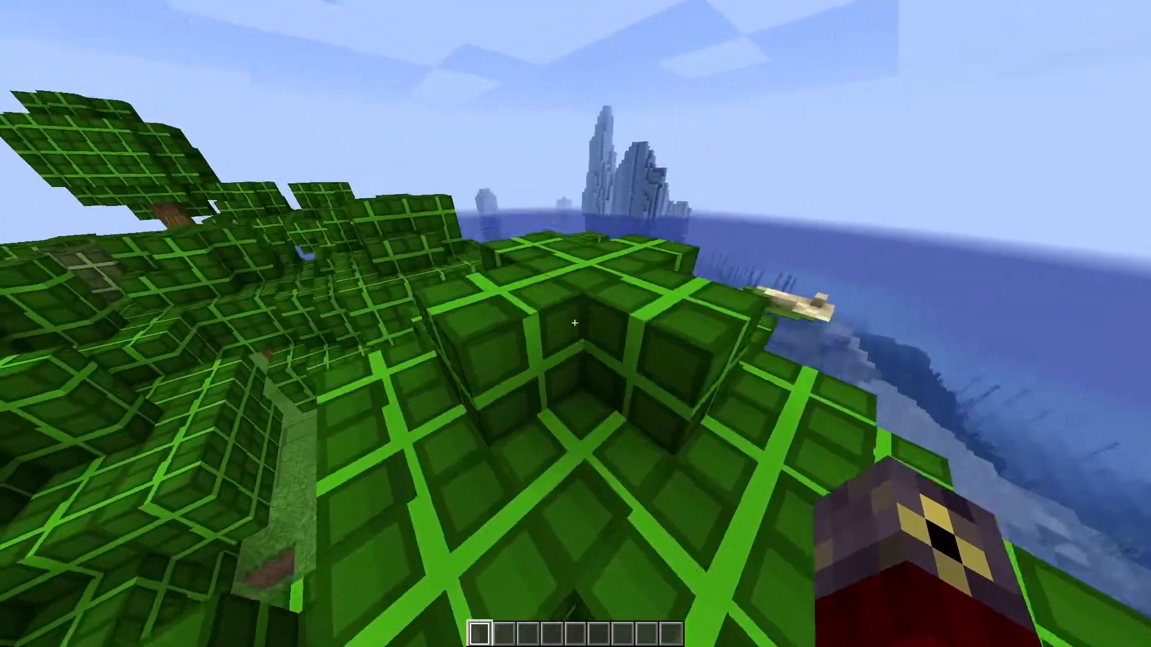
pyautogui.moveTo(576, 322)
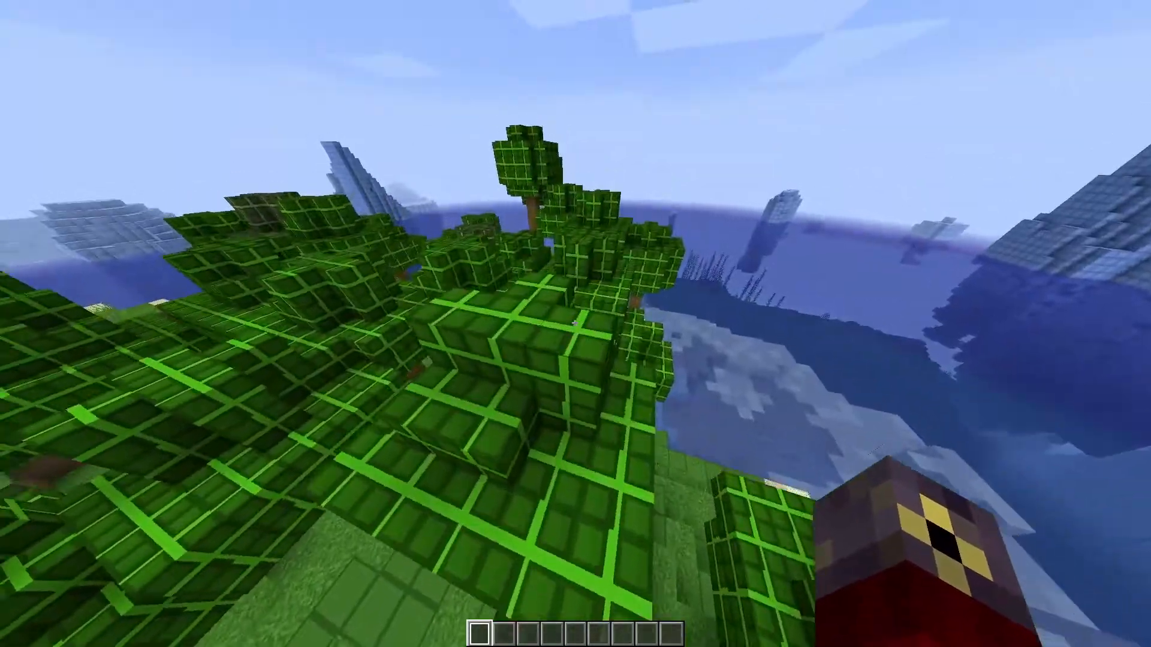